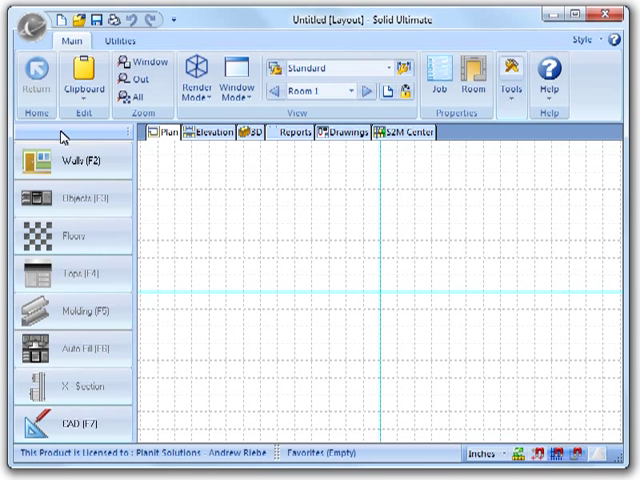
Show the Detail preferences with quality levels and curve tessellation settings
{"action": "left_click", "coordinate": [22, 18]}
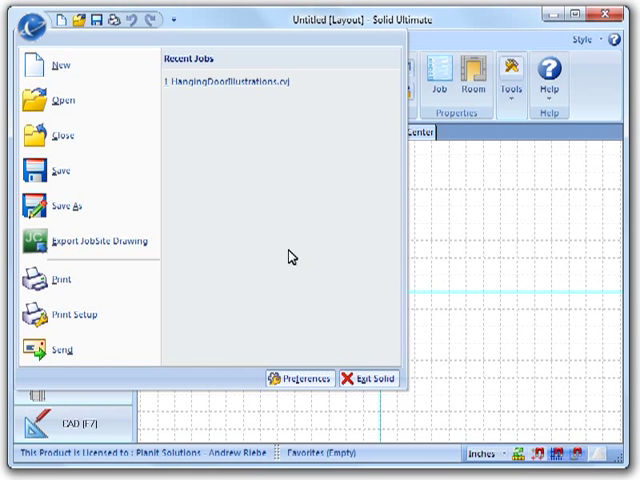
{"action": "left_click", "coordinate": [308, 378]}
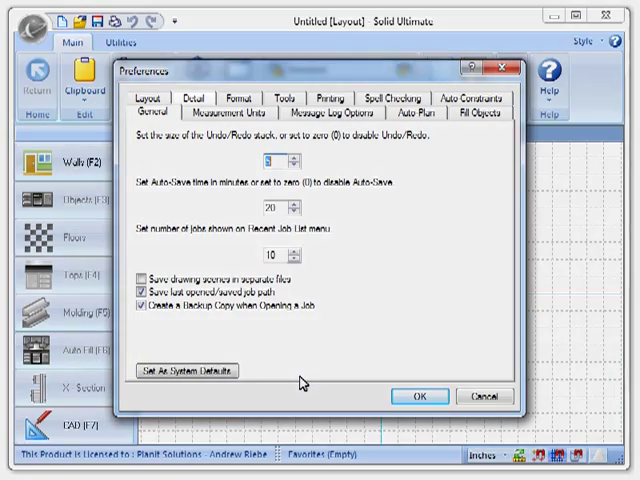
{"action": "left_click", "coordinate": [196, 98]}
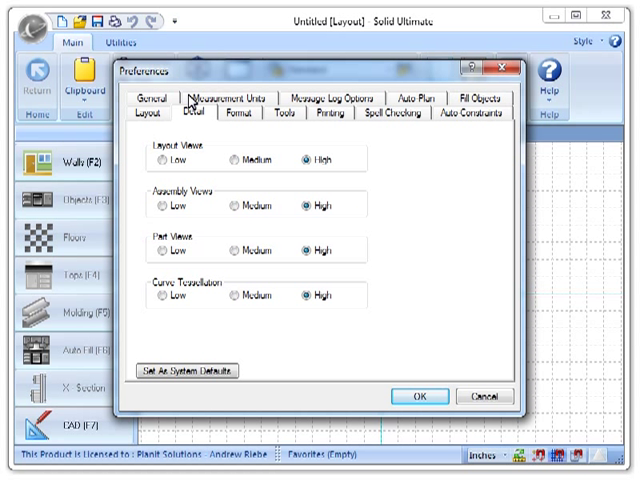
{"action": "mouse_move", "coordinate": [430, 200]}
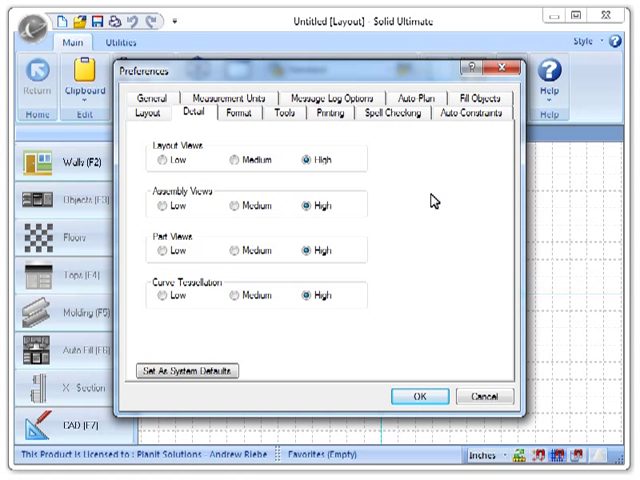
Close preferences and reach the plan view's advanced View Layers Options via its properties
{"action": "left_click", "coordinate": [420, 396]}
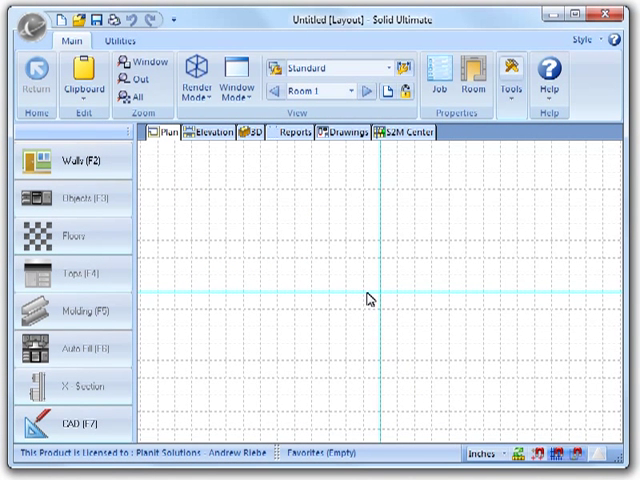
{"action": "right_click", "coordinate": [368, 296]}
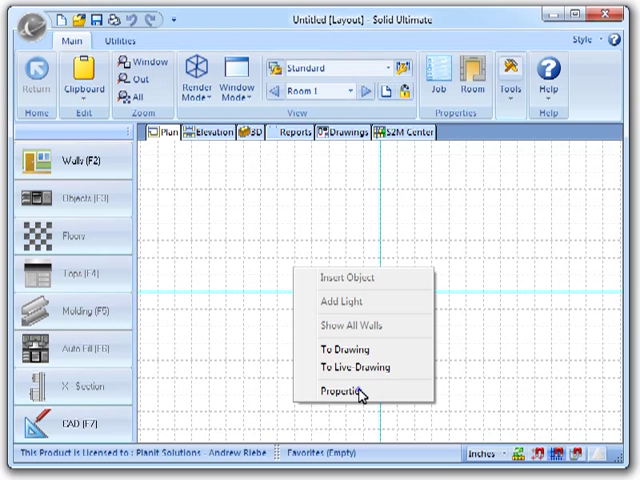
{"action": "left_click", "coordinate": [336, 388]}
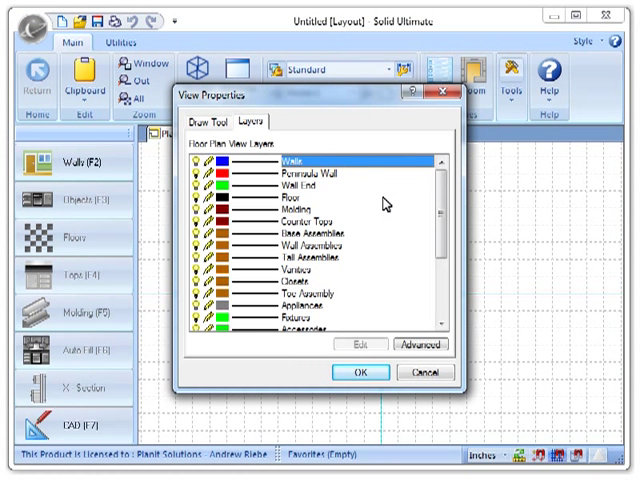
{"action": "left_click", "coordinate": [420, 344]}
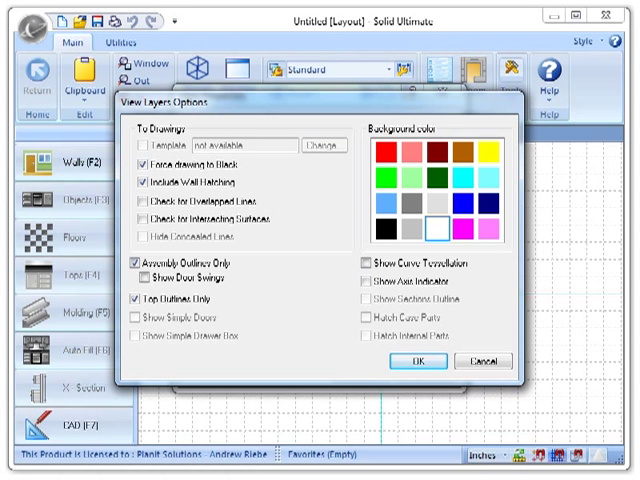
{"action": "left_click", "coordinate": [418, 364]}
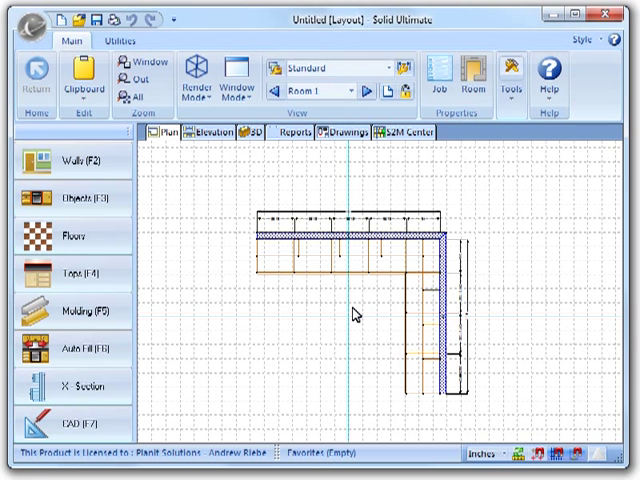
{"action": "mouse_move", "coordinate": [288, 280]}
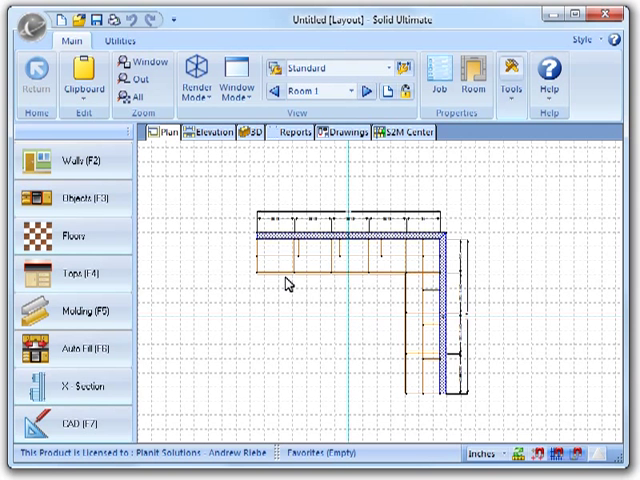
{"action": "left_click", "coordinate": [248, 132]}
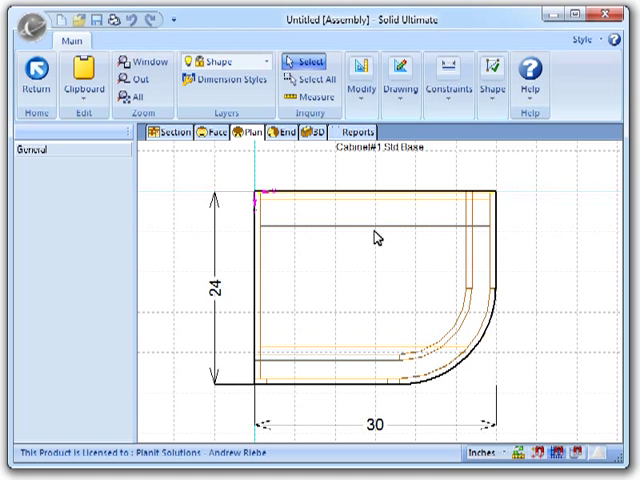
Bring up the shape's actions showing Return and Remove Constraints
{"action": "right_click", "coordinate": [376, 238]}
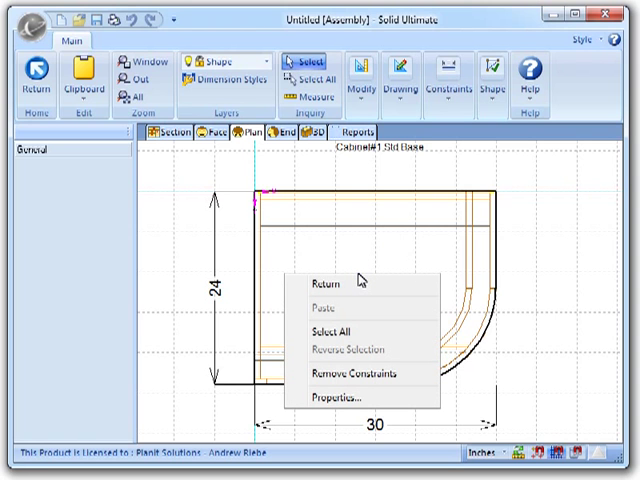